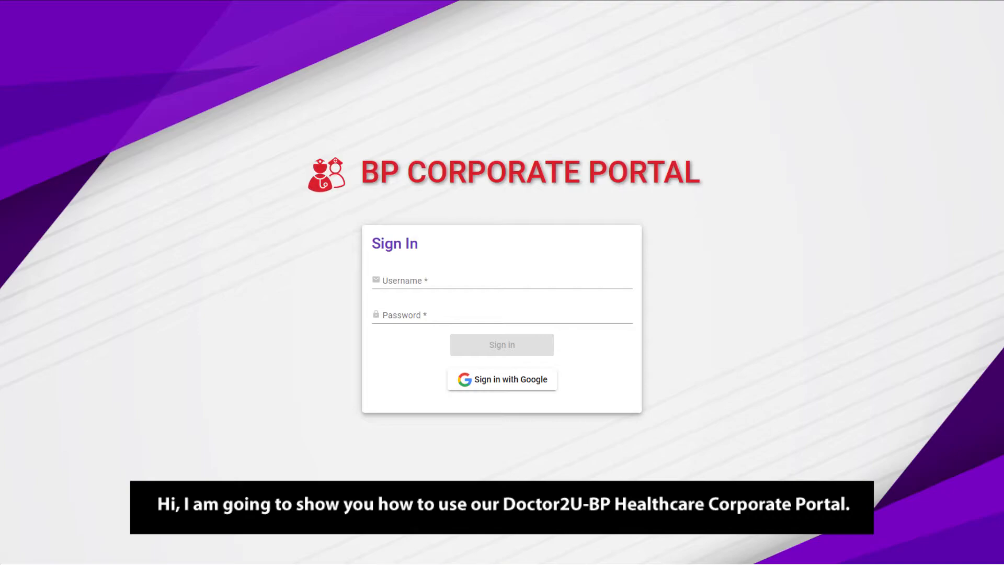
pyautogui.click(502, 280)
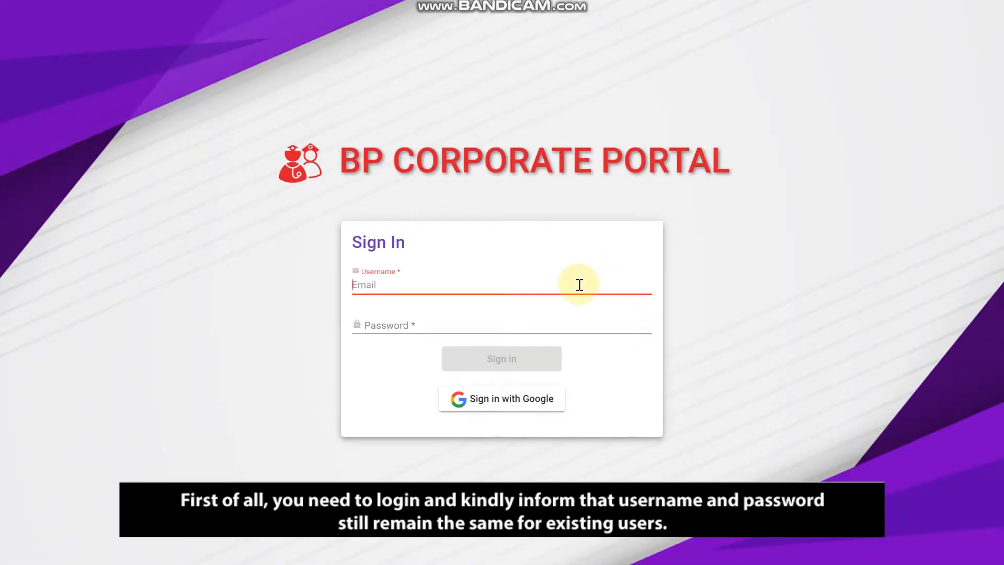
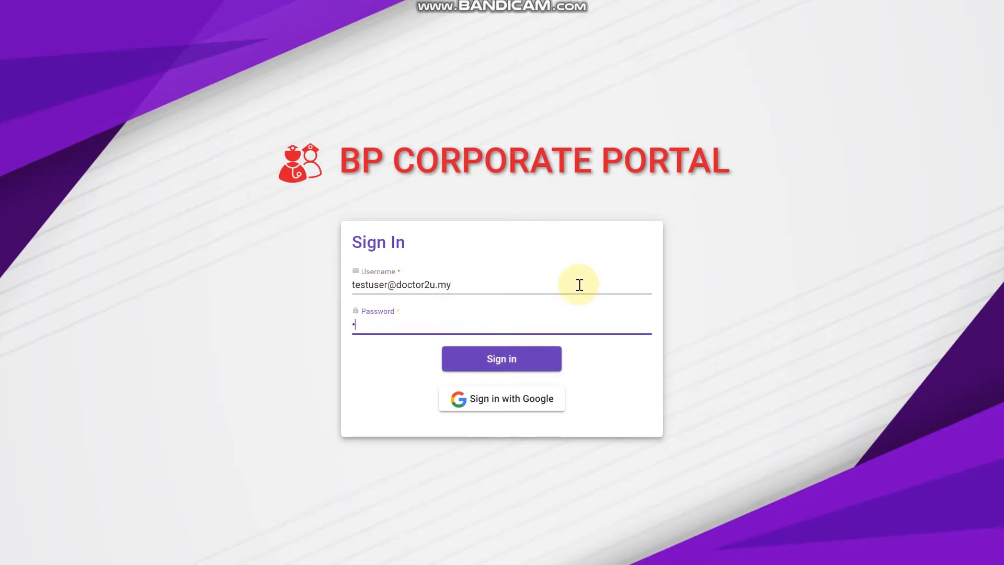
pyautogui.write('password')
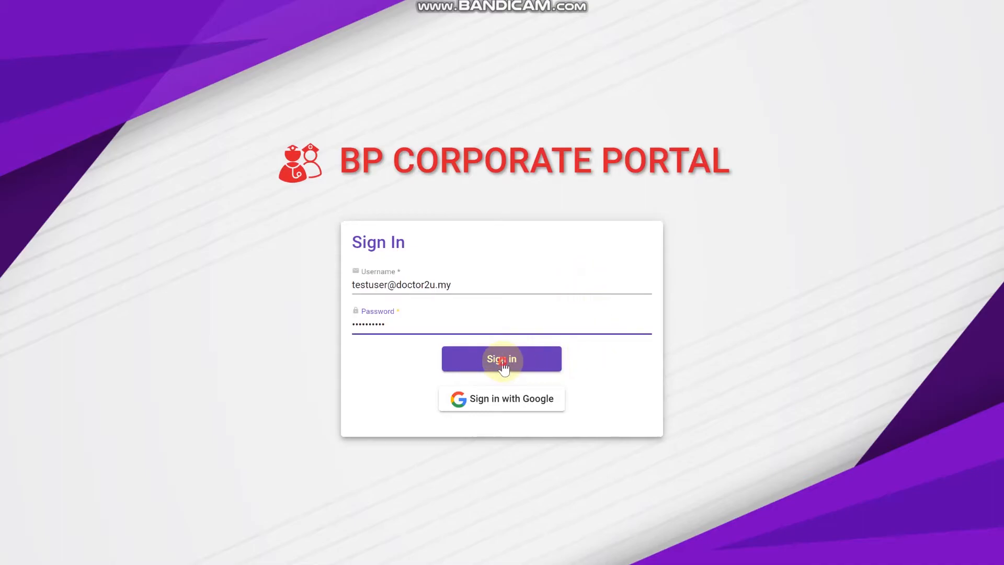
pyautogui.click(501, 358)
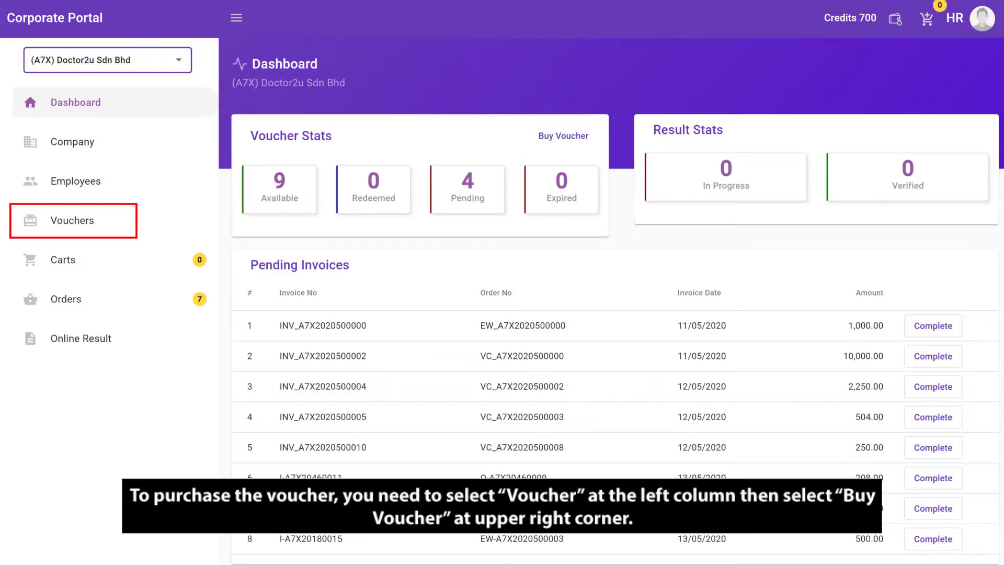
# Buy a Basic Screening Package voucher with Anti-HAV IgG and Anti-HCV tag-ons and confirm its configuration.
pyautogui.click(72, 220)
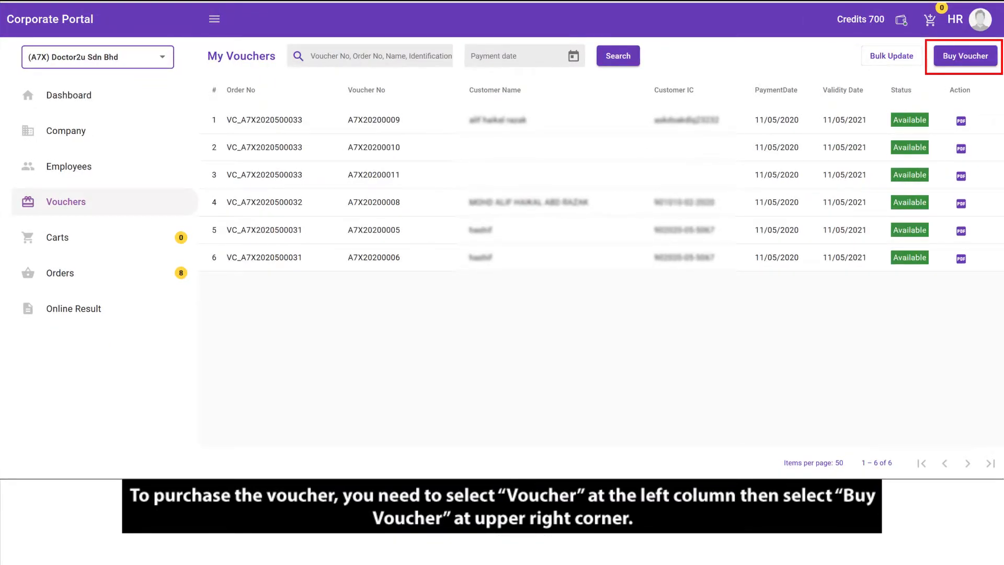
pyautogui.click(963, 56)
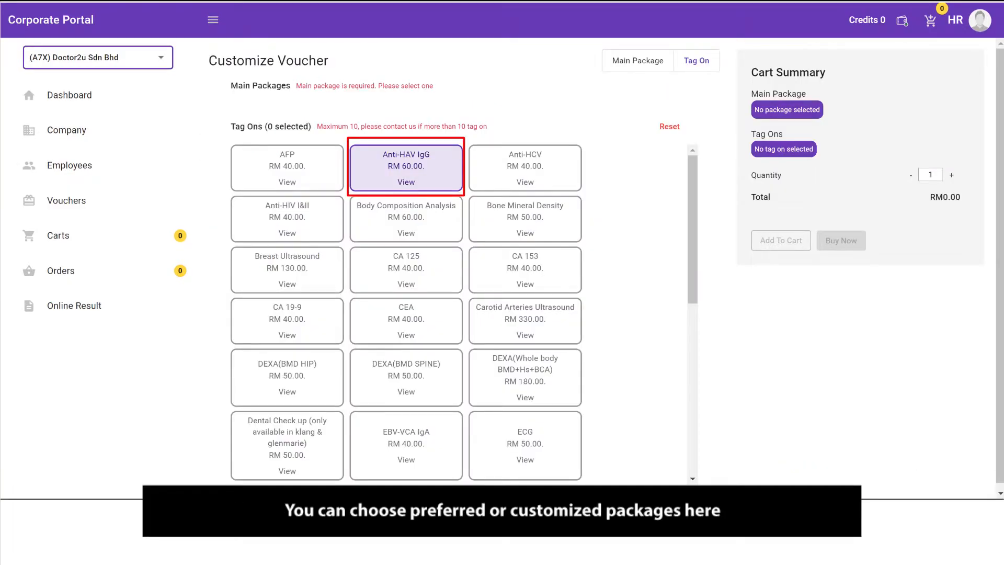
pyautogui.click(523, 167)
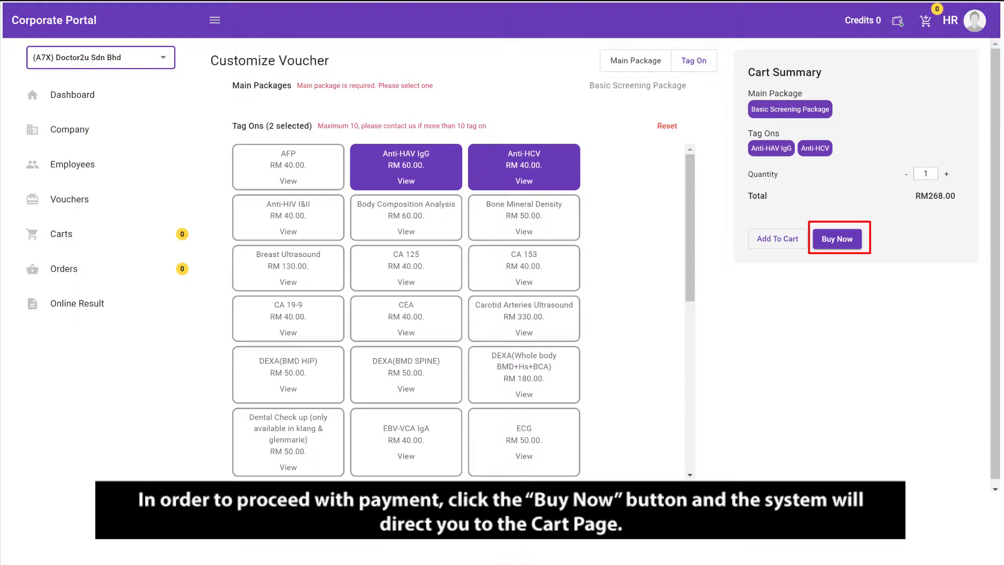
pyautogui.click(838, 239)
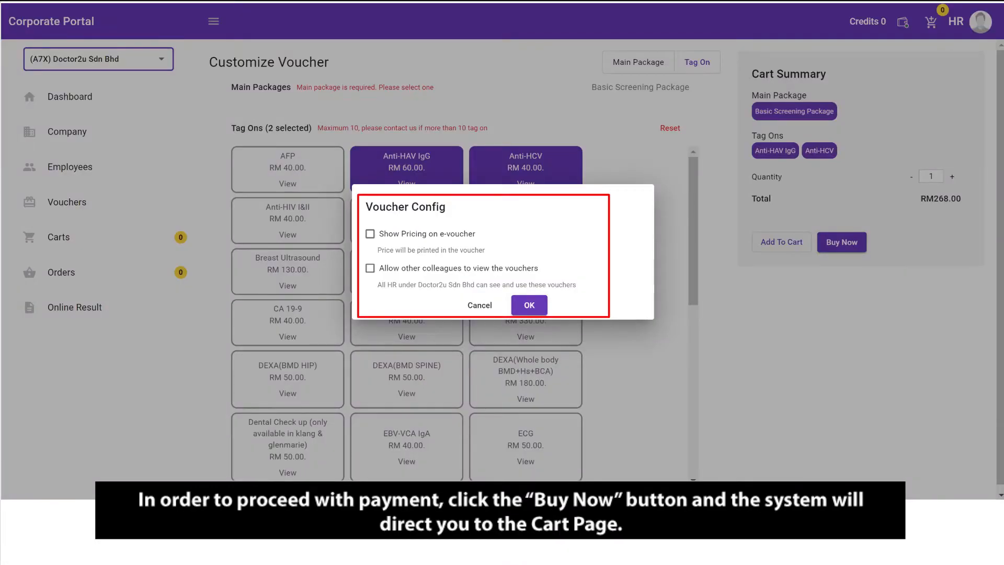
pyautogui.click(528, 305)
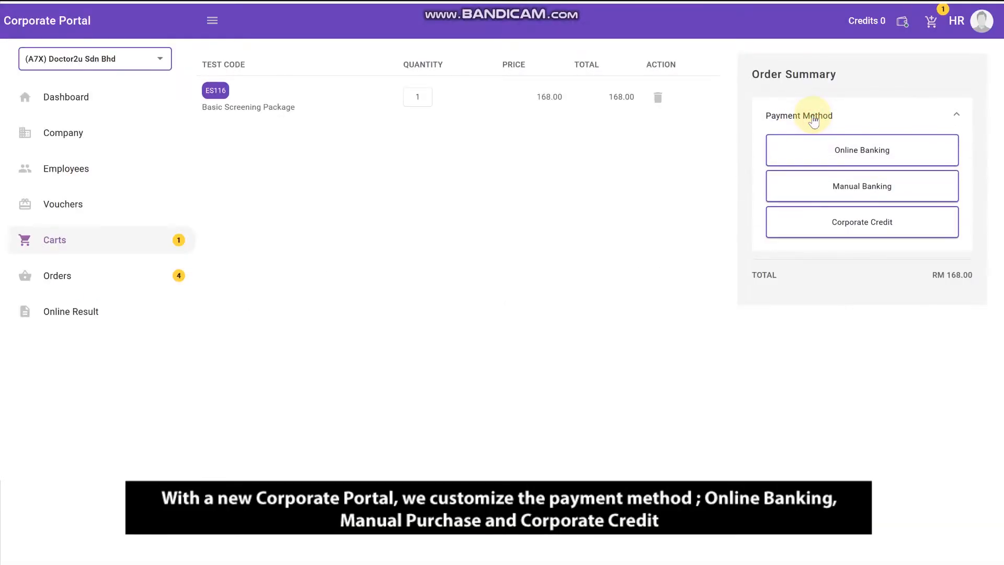
# Choose Manual Banking, send the invoice and accept the confirmation.
pyautogui.click(862, 185)
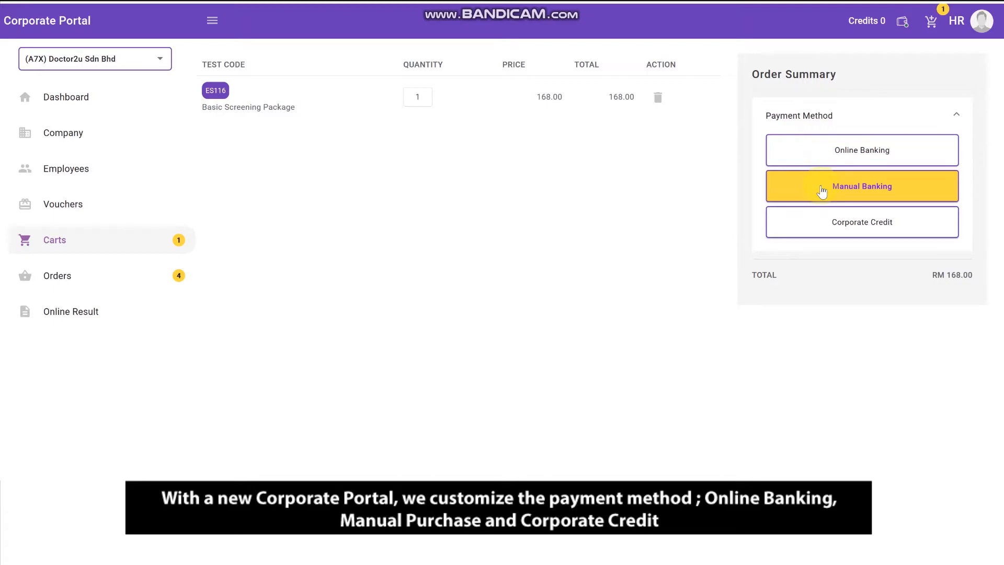
pyautogui.click(861, 186)
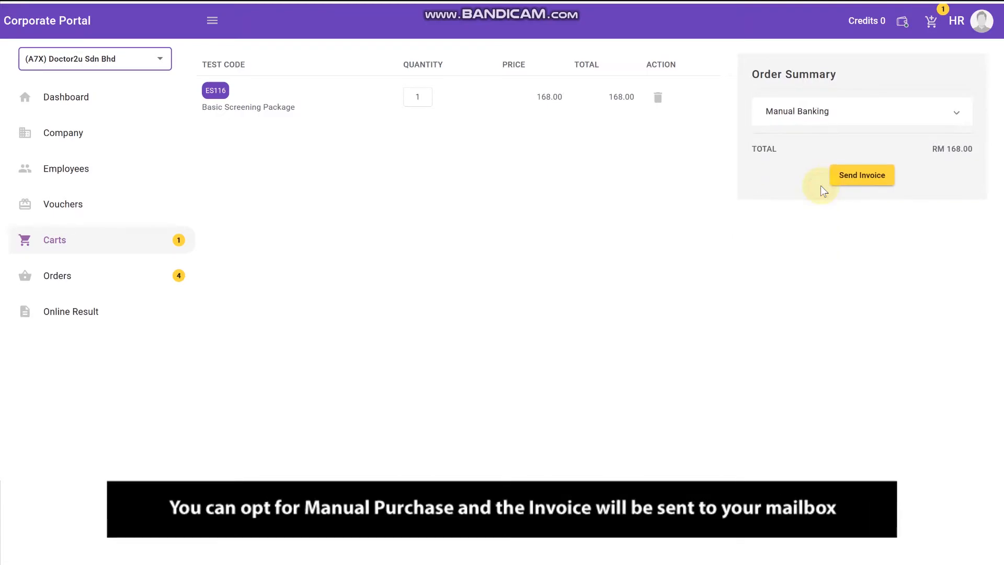
pyautogui.click(861, 175)
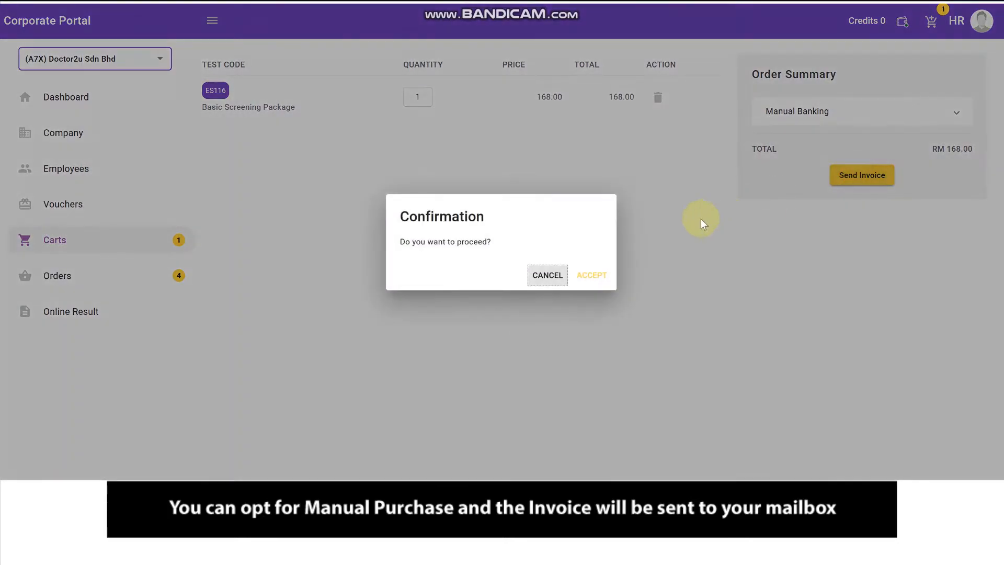
pyautogui.click(591, 275)
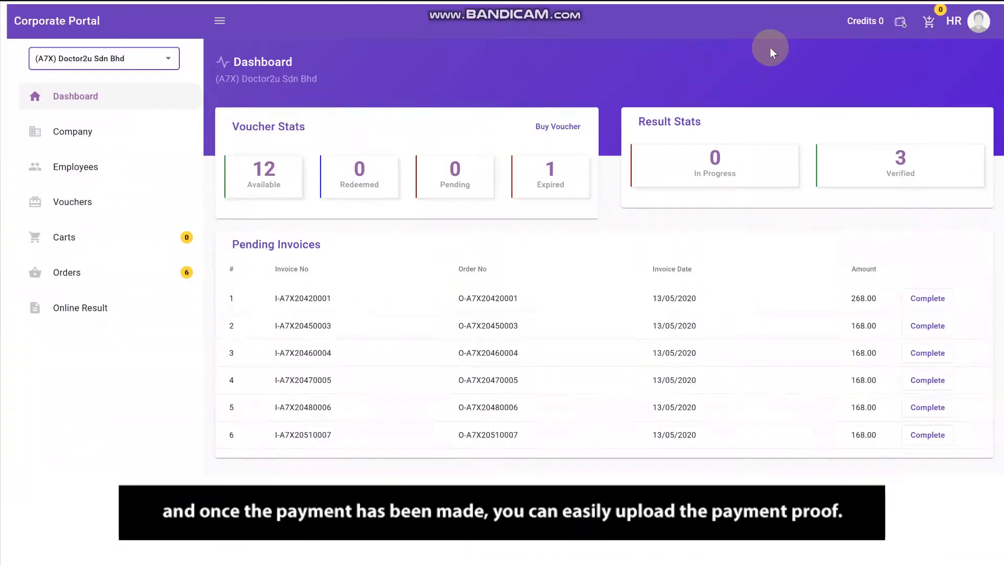
pyautogui.moveTo(192, 221)
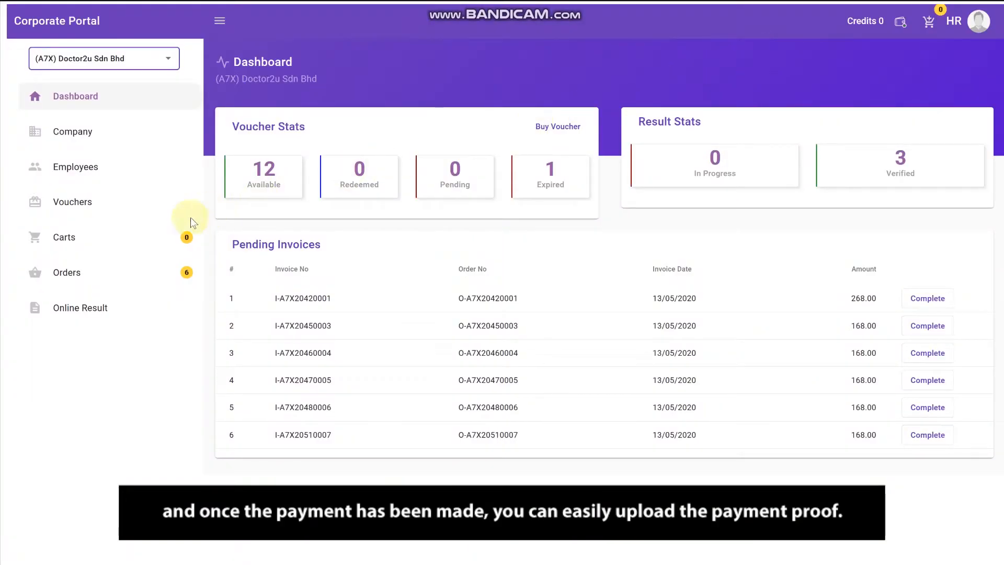
pyautogui.click(66, 272)
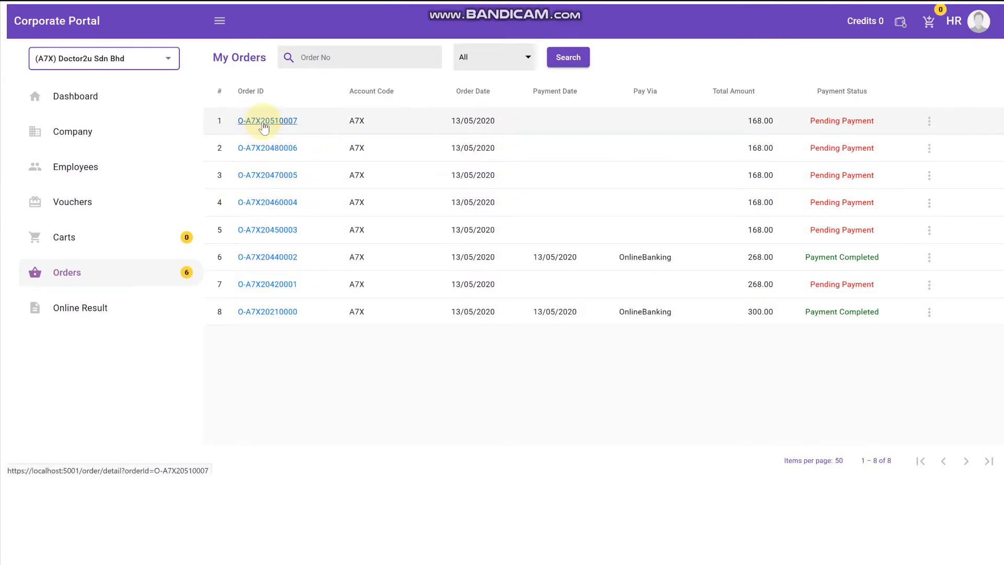
pyautogui.click(267, 121)
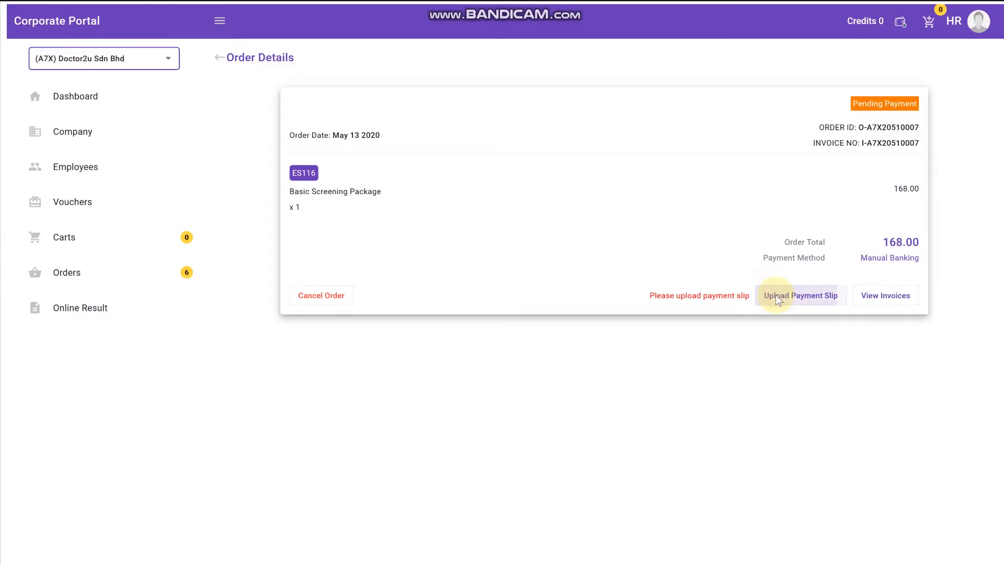
pyautogui.click(800, 295)
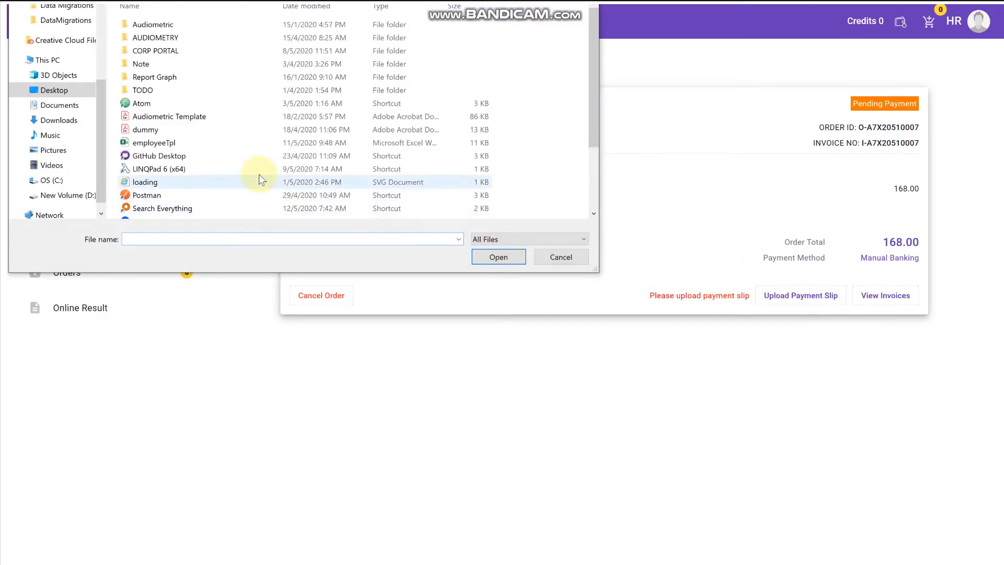
pyautogui.click(498, 256)
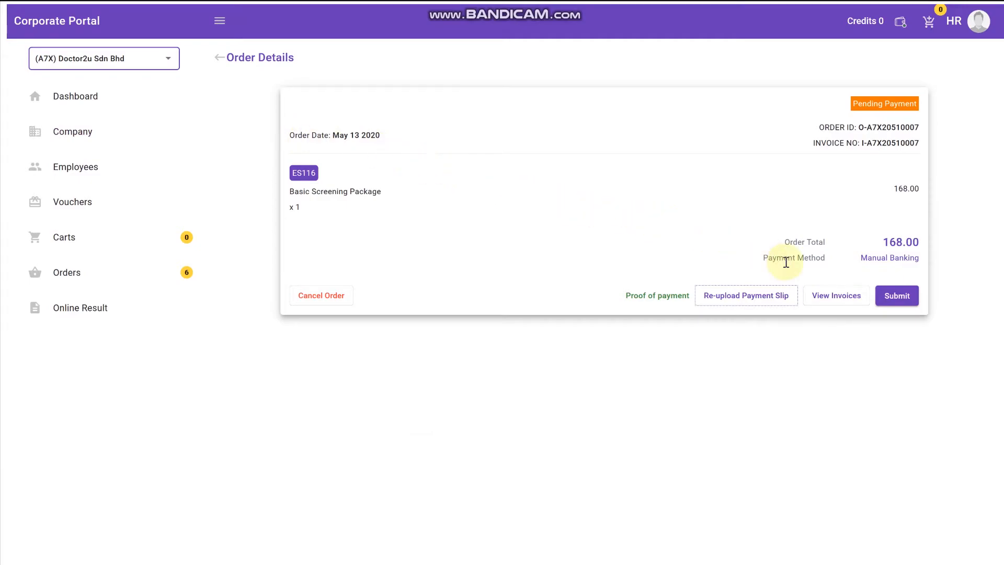
# Submit the payment slip, accept the confirmation, and dismiss the sent message.
pyautogui.click(895, 295)
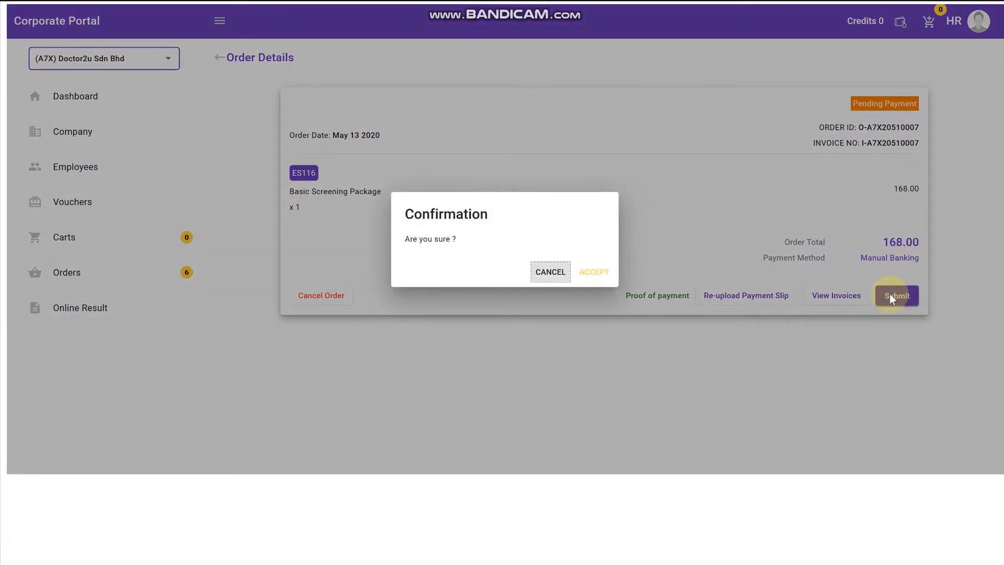
pyautogui.click(593, 271)
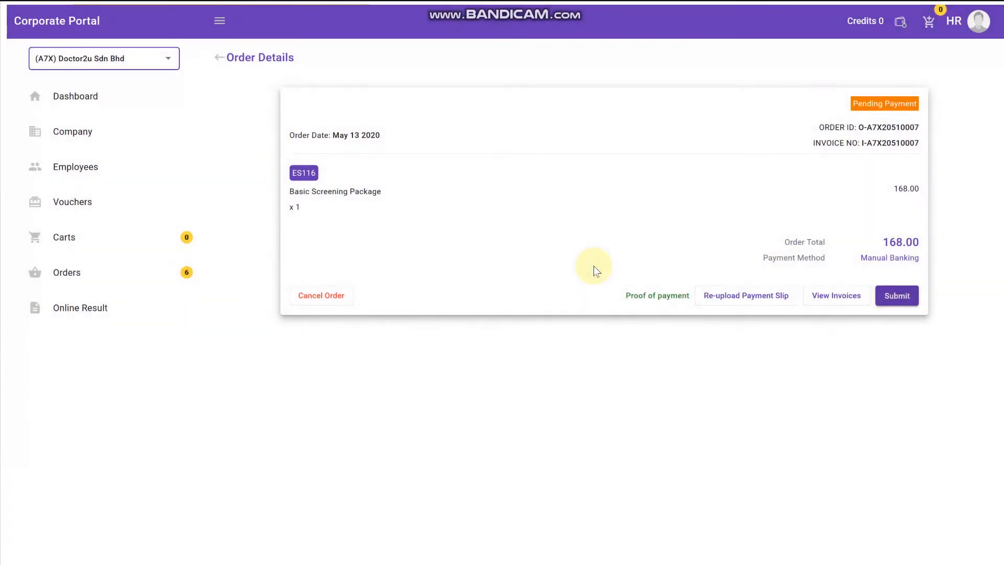
pyautogui.click(897, 295)
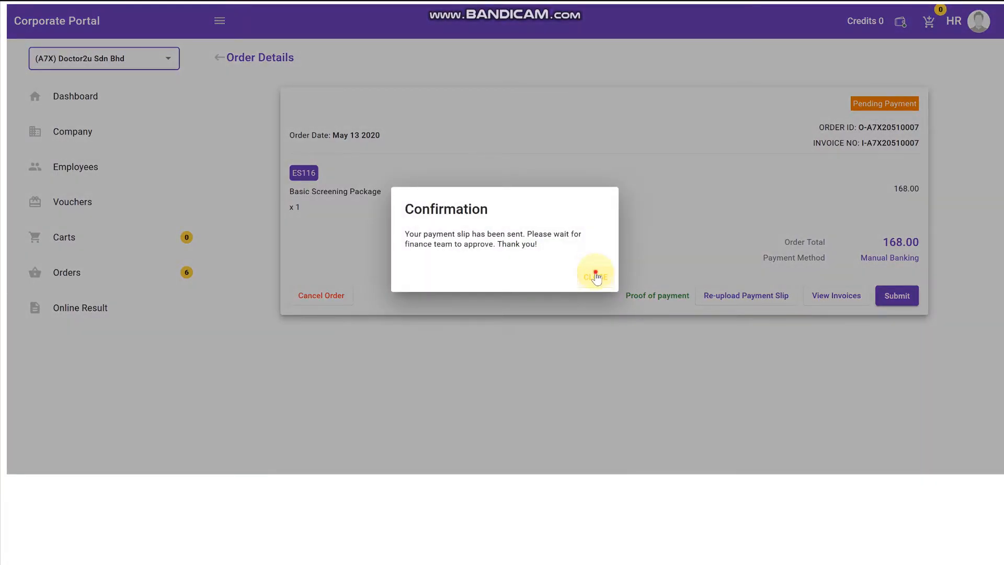
pyautogui.click(596, 276)
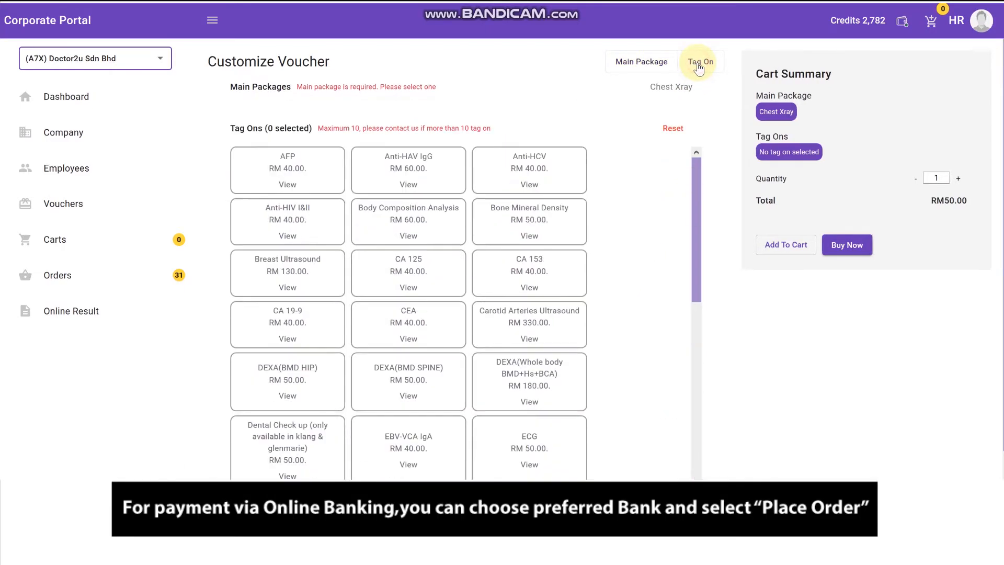
# Enable Show Pricing and Allow other colleagues, adding two RM 300 Chest Xray vouchers to cart.
pyautogui.click(528, 170)
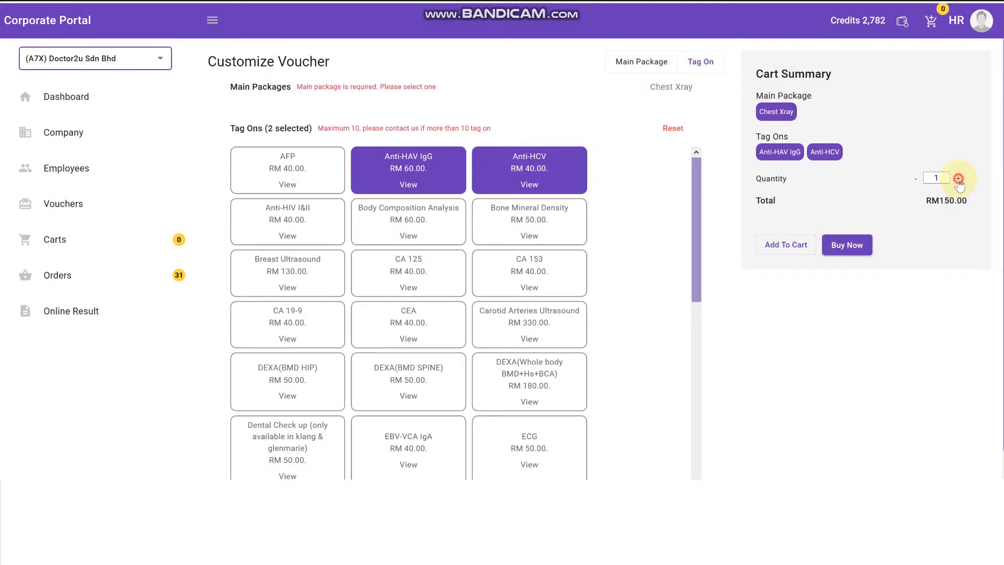
pyautogui.click(958, 178)
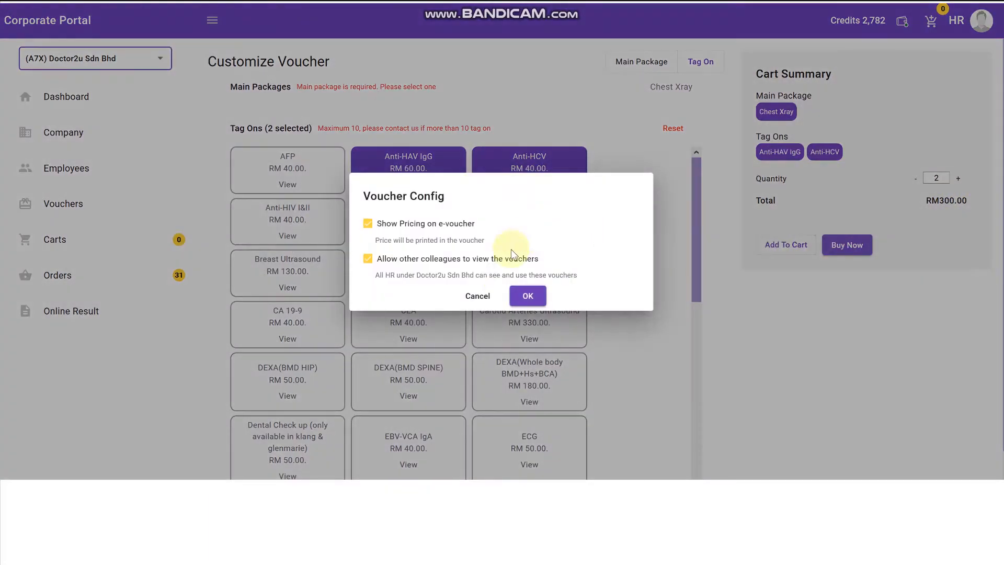
pyautogui.click(527, 295)
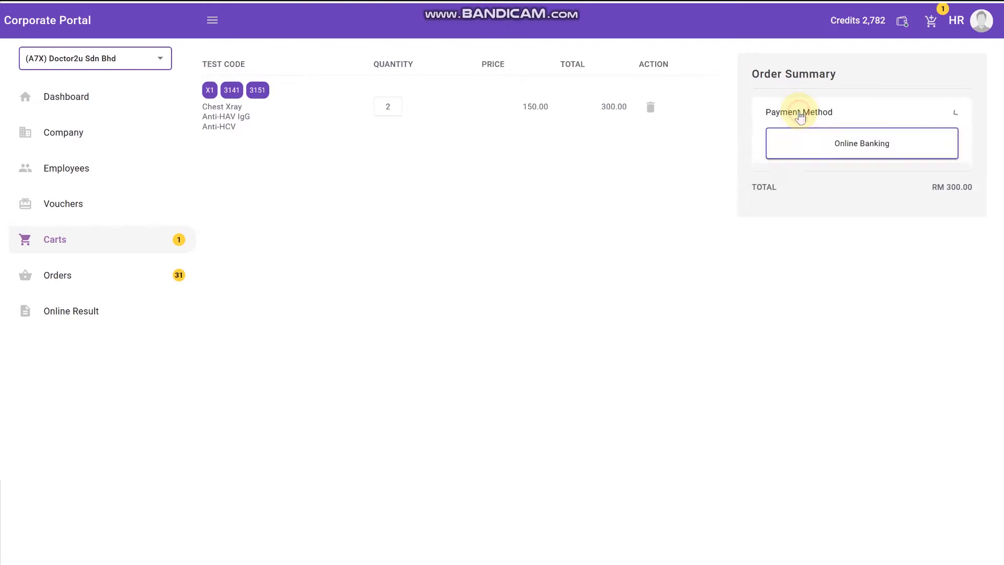
pyautogui.click(861, 142)
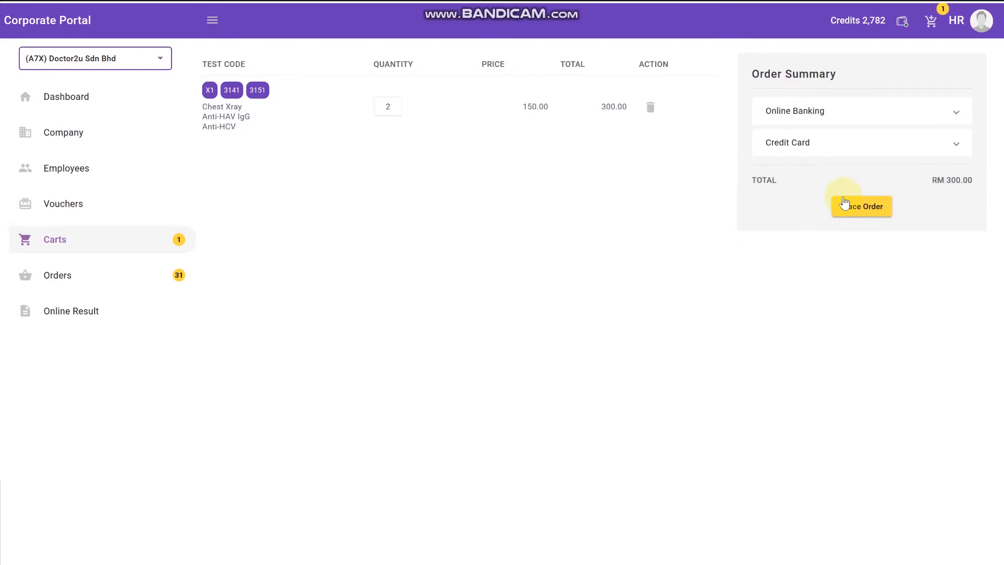
pyautogui.click(860, 206)
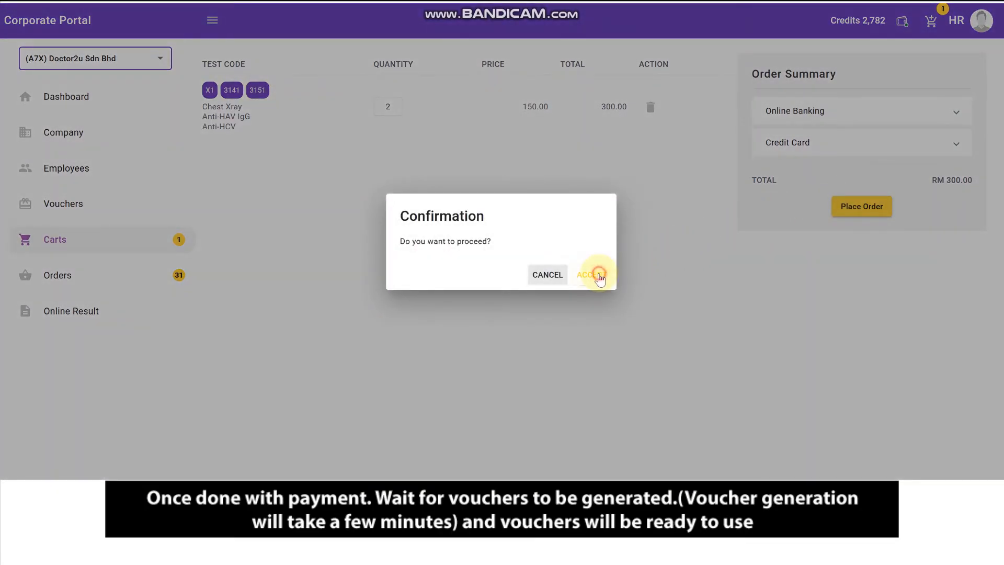
pyautogui.click(591, 274)
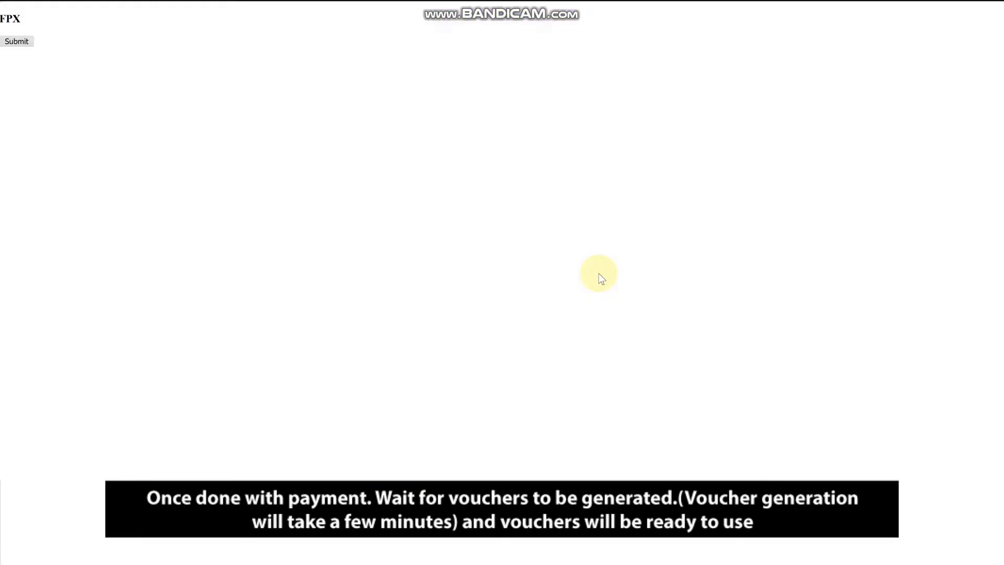
pyautogui.click(17, 41)
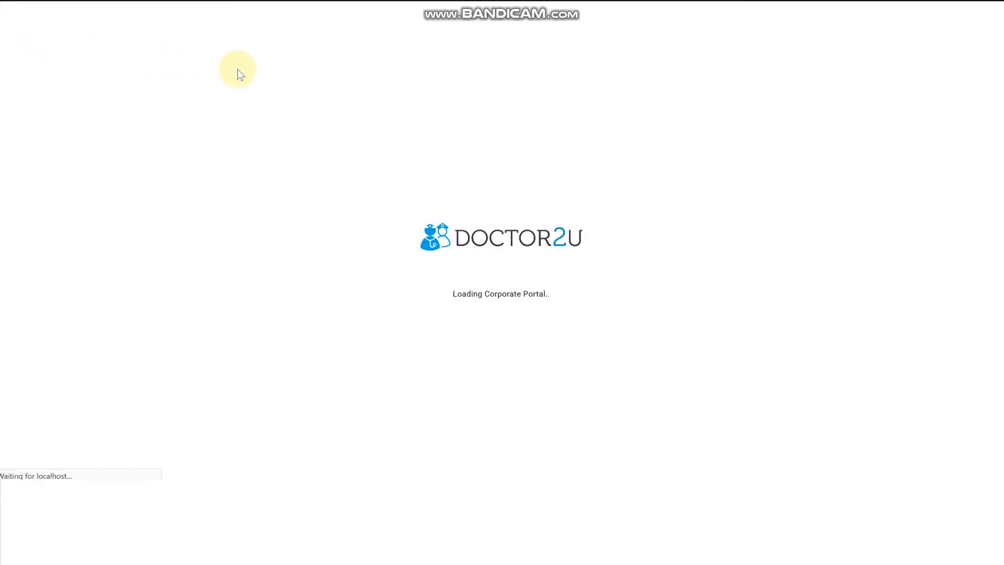
pyautogui.moveTo(399, 88)
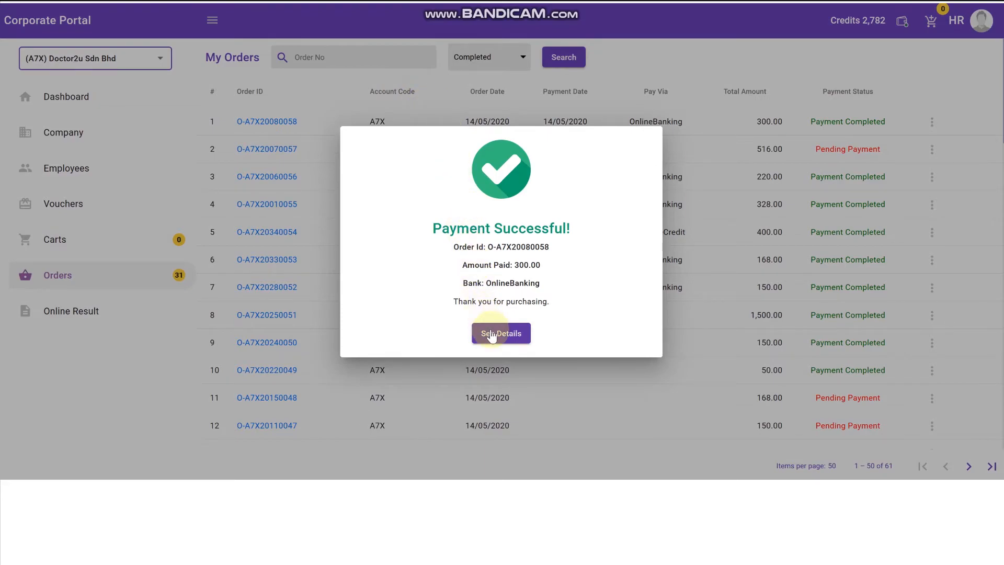
pyautogui.click(501, 334)
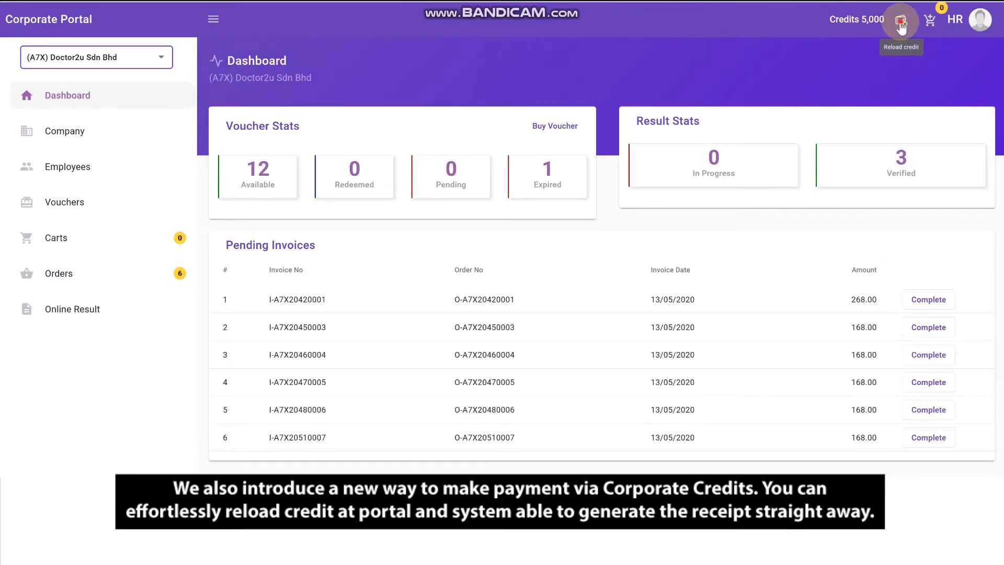
# Reload RM 5,000 corporate credit through Affin Bank FPX and open the reload receipt.
pyautogui.click(901, 19)
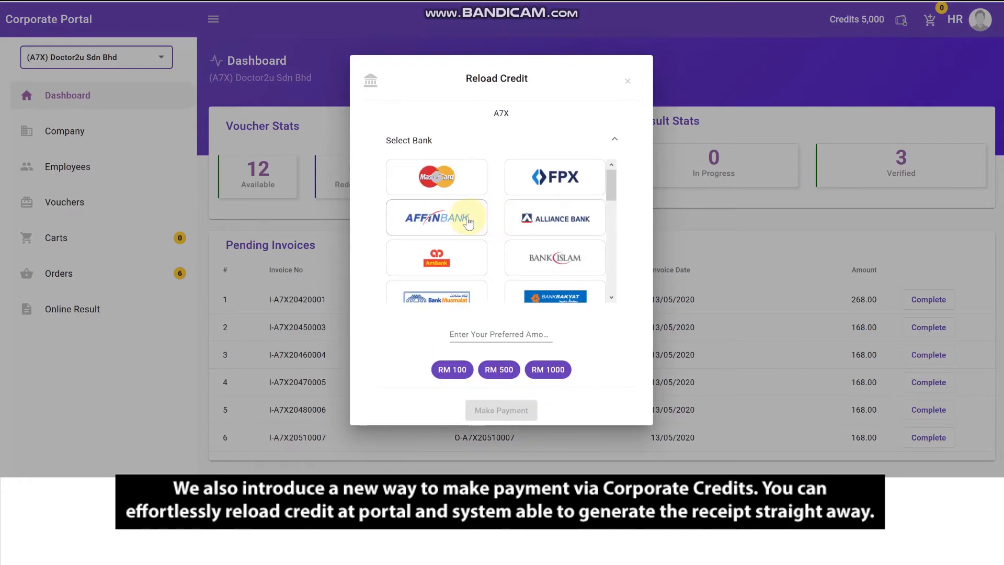
pyautogui.click(436, 217)
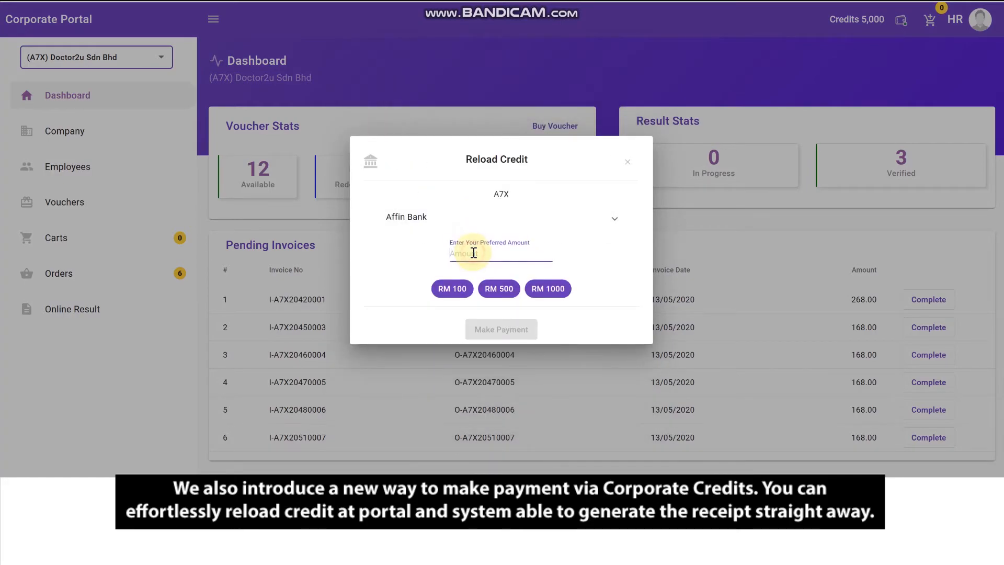
pyautogui.write('5000')
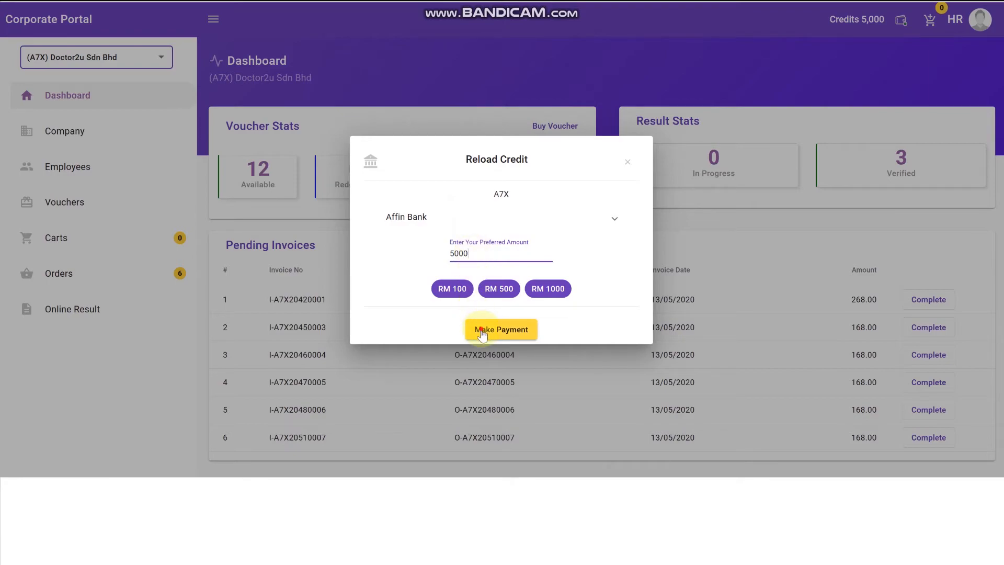
pyautogui.click(501, 329)
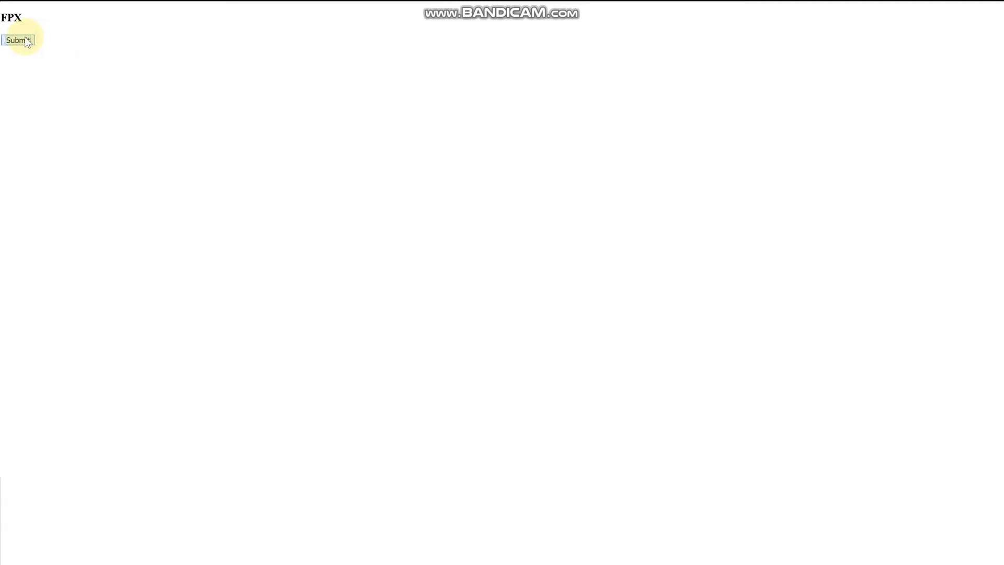
pyautogui.click(18, 39)
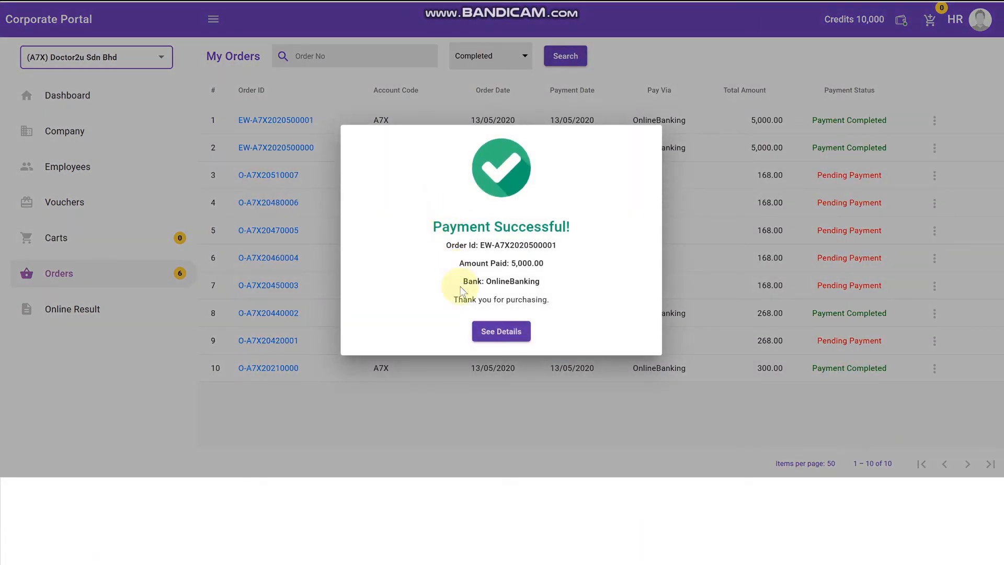
pyautogui.click(500, 331)
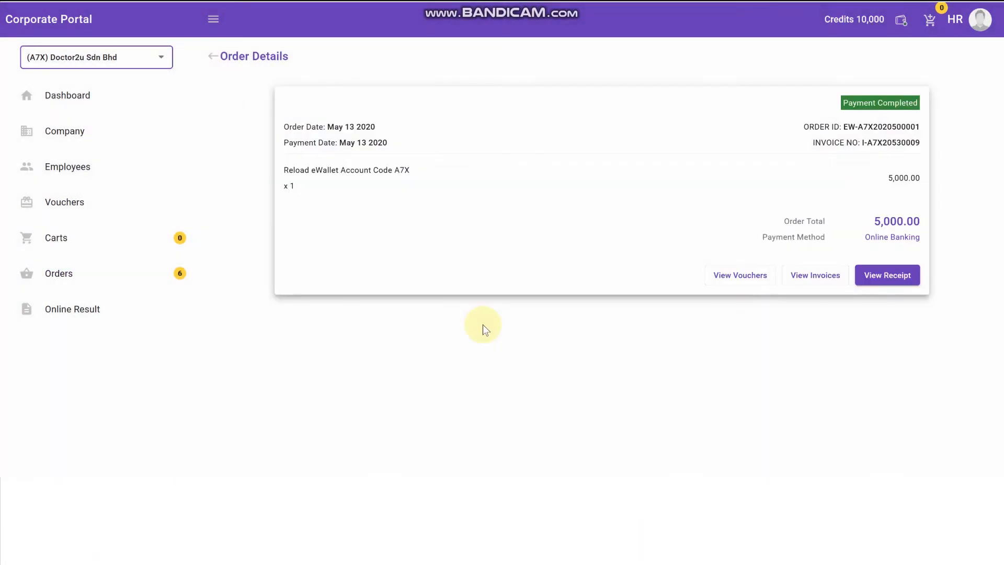
pyautogui.moveTo(887, 274)
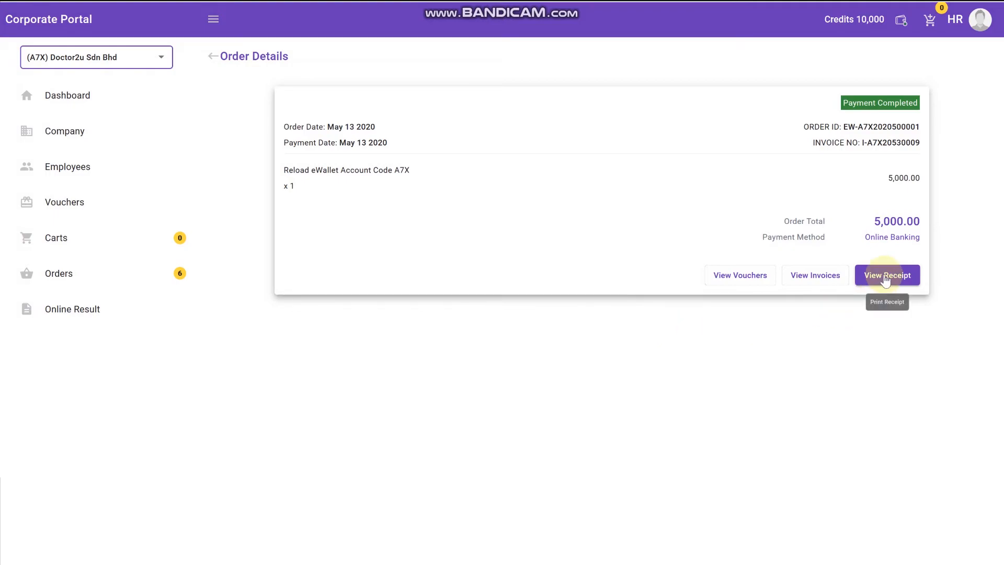
pyautogui.click(887, 275)
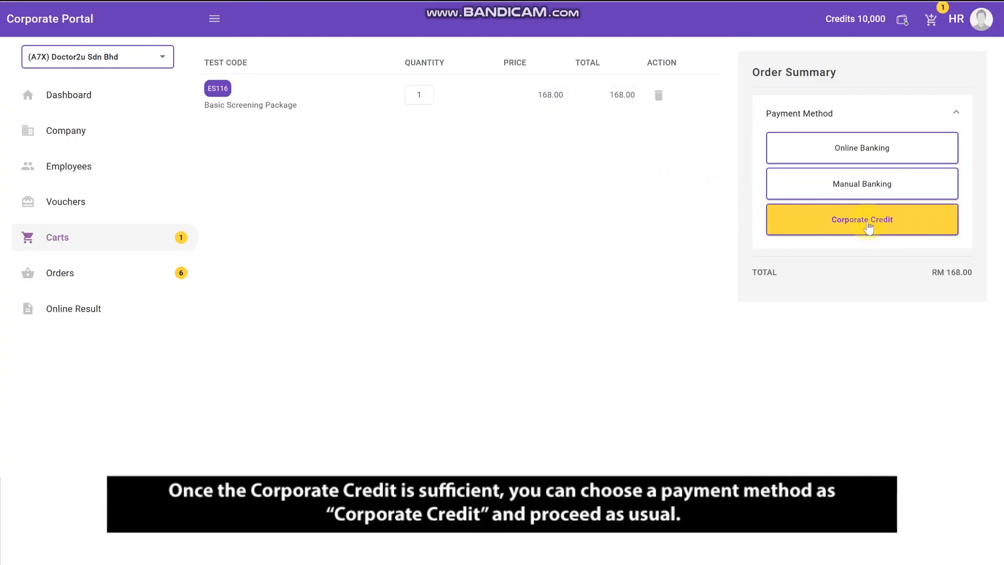
pyautogui.click(861, 219)
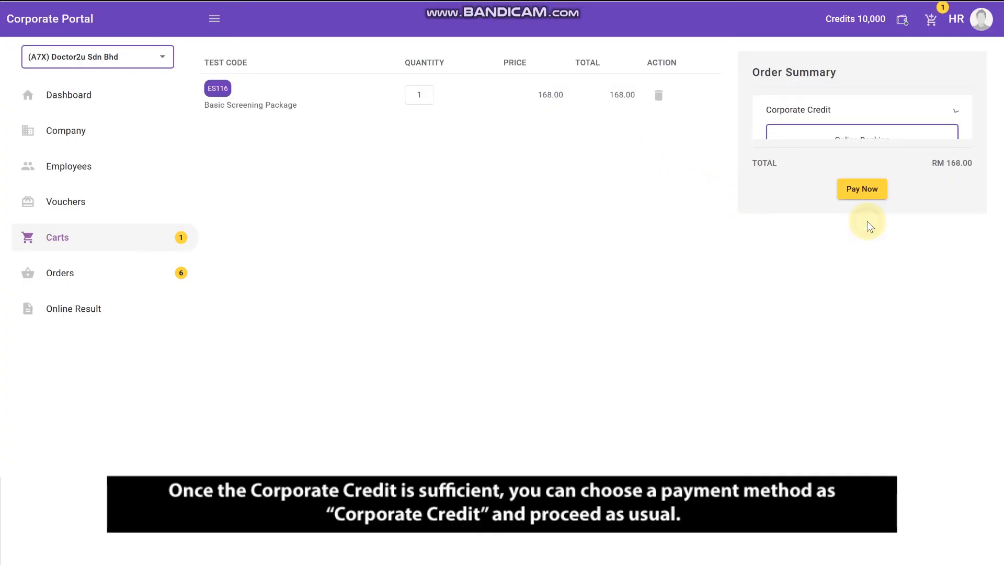
pyautogui.click(862, 109)
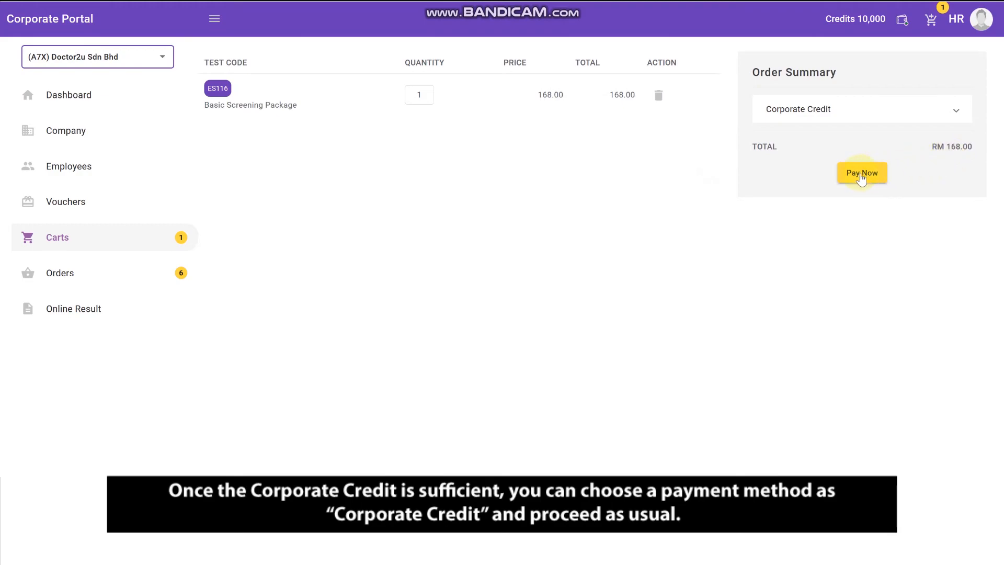
pyautogui.click(861, 172)
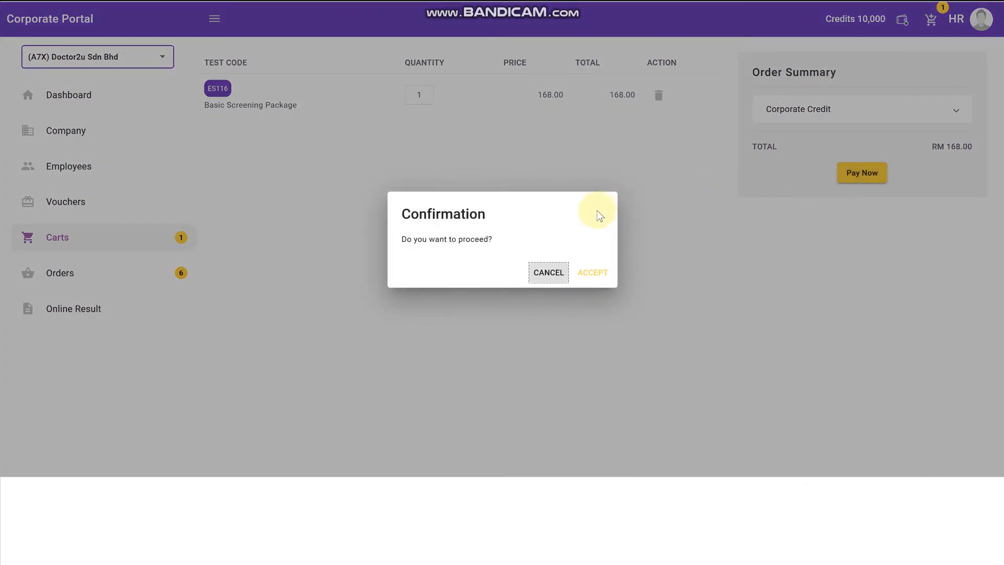
pyautogui.click(592, 272)
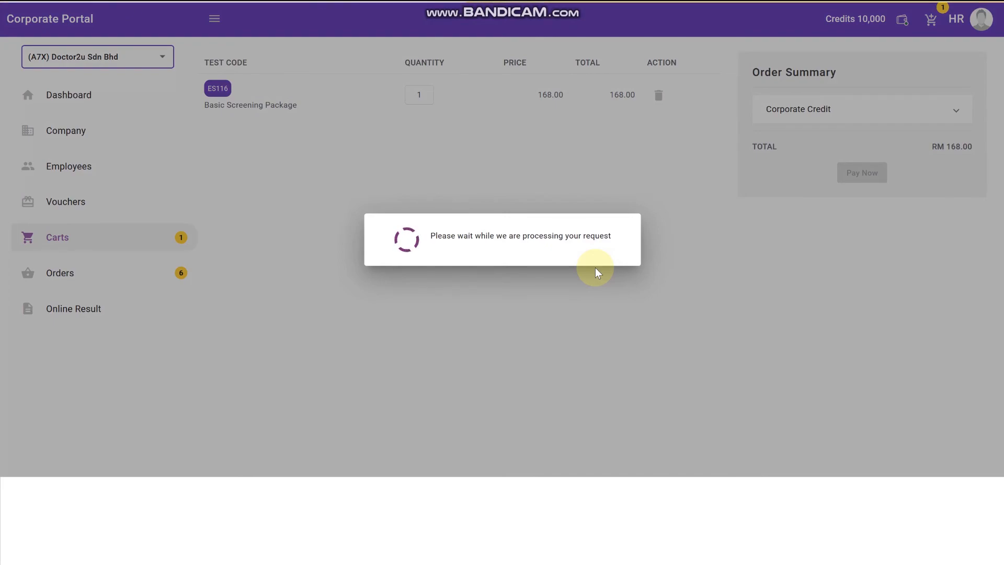
pyautogui.click(861, 172)
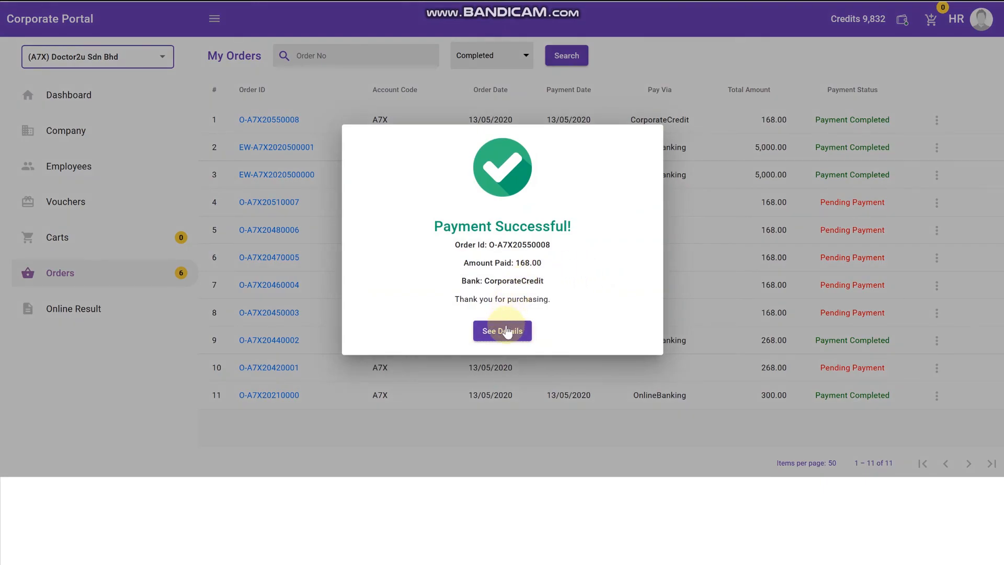
pyautogui.click(502, 330)
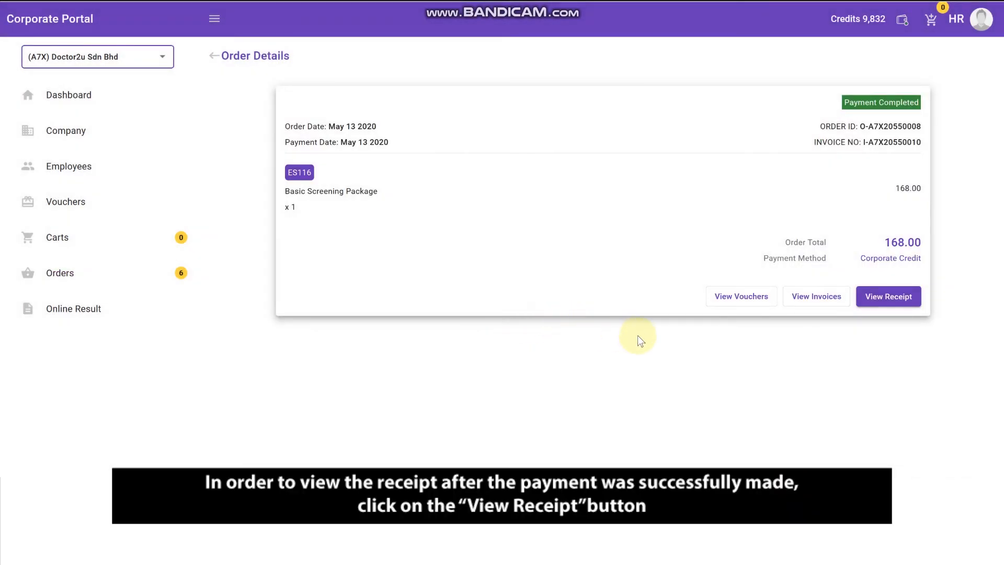
pyautogui.click(887, 296)
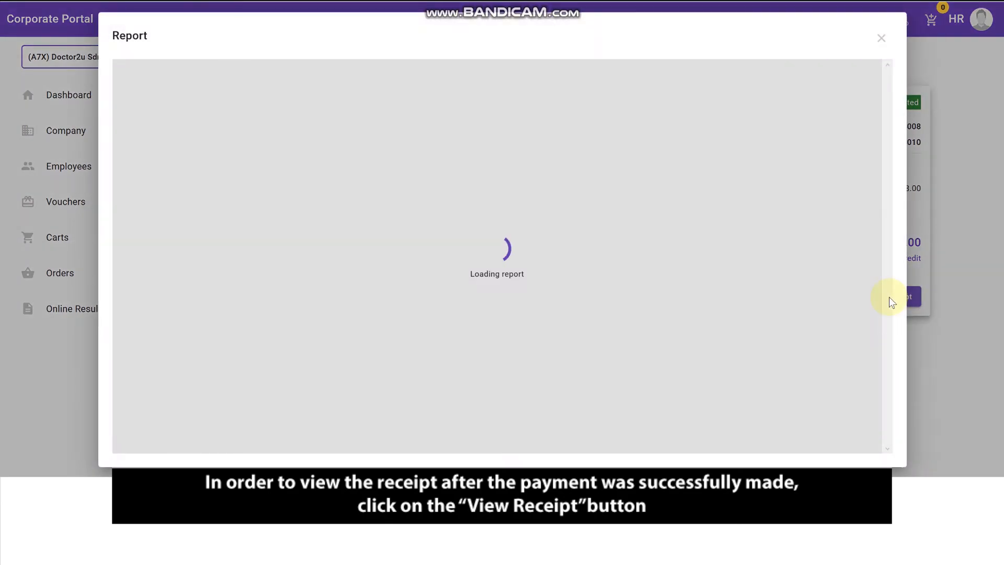